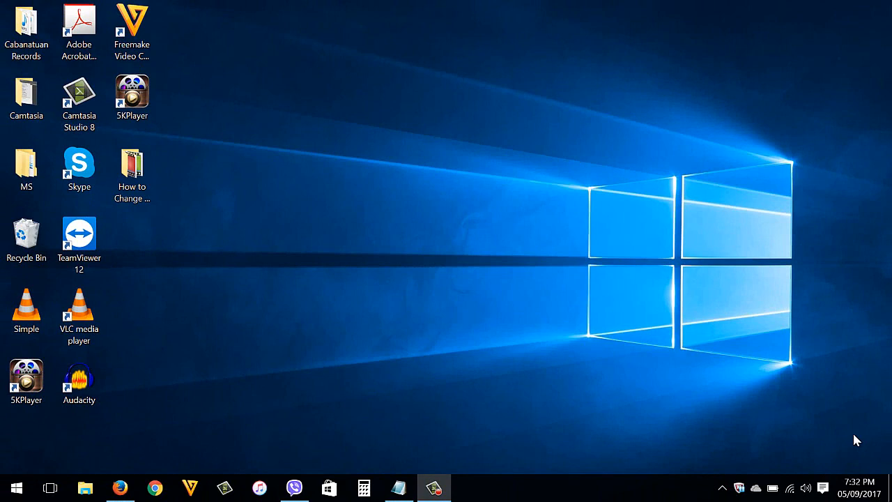
pyautogui.moveTo(668, 424)
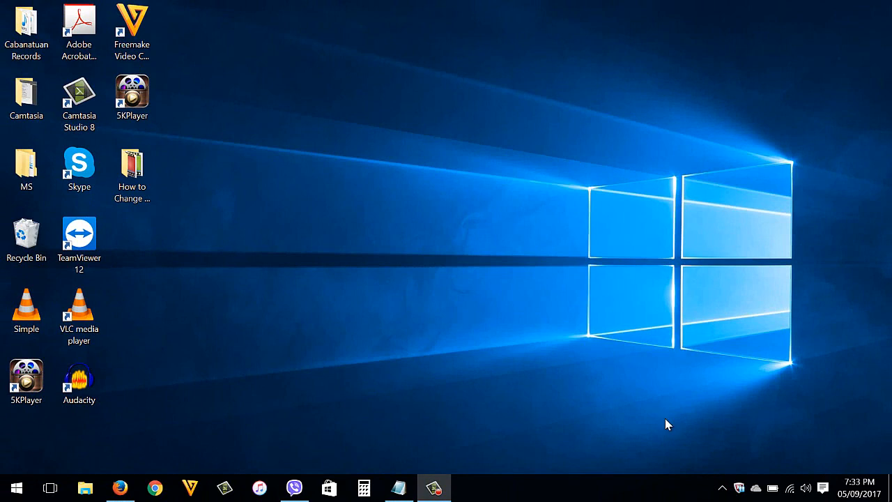
pyautogui.moveTo(120, 487)
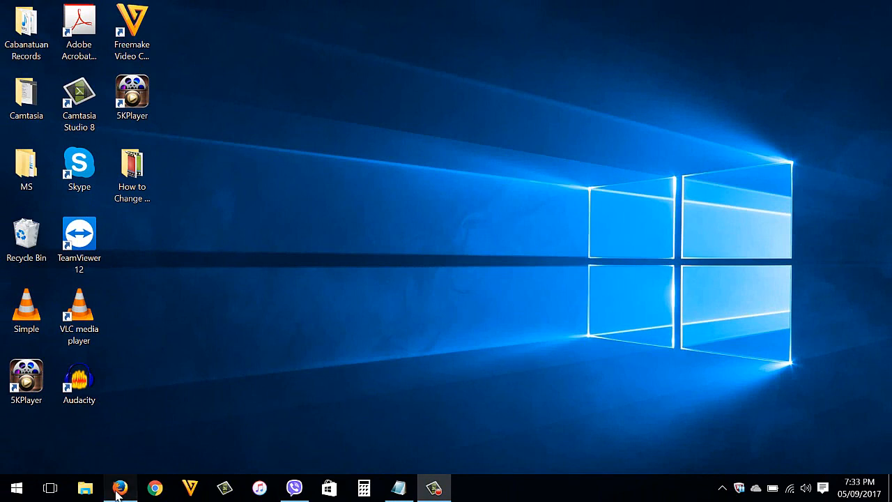
# Step: Launch Firefox and load the router admin page at 192.168.254.254
pyautogui.click(120, 488)
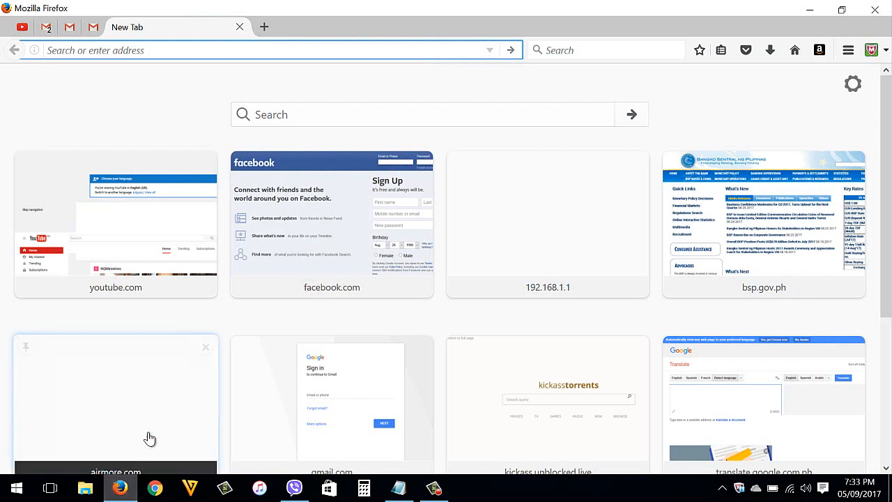
pyautogui.click(139, 50)
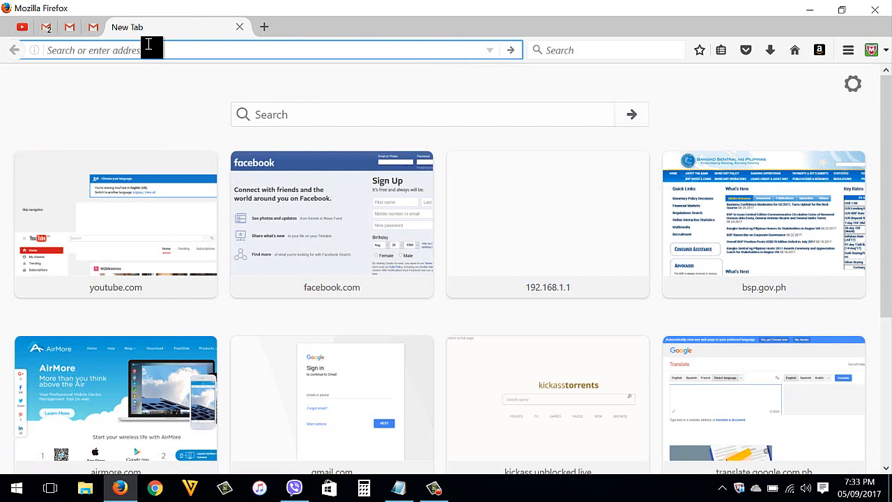
pyautogui.write('192.168.1.1/')
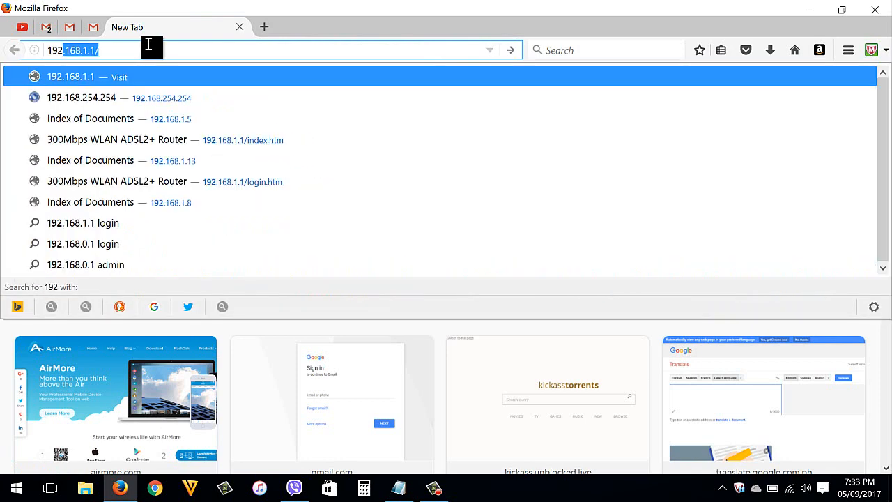
pyautogui.press('Backspace')
pyautogui.write('.168.254.254/')
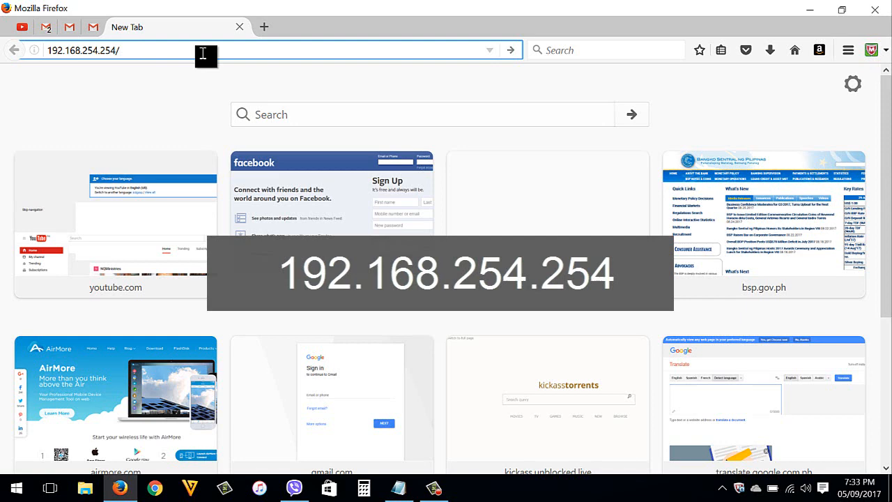
pyautogui.press('Return')
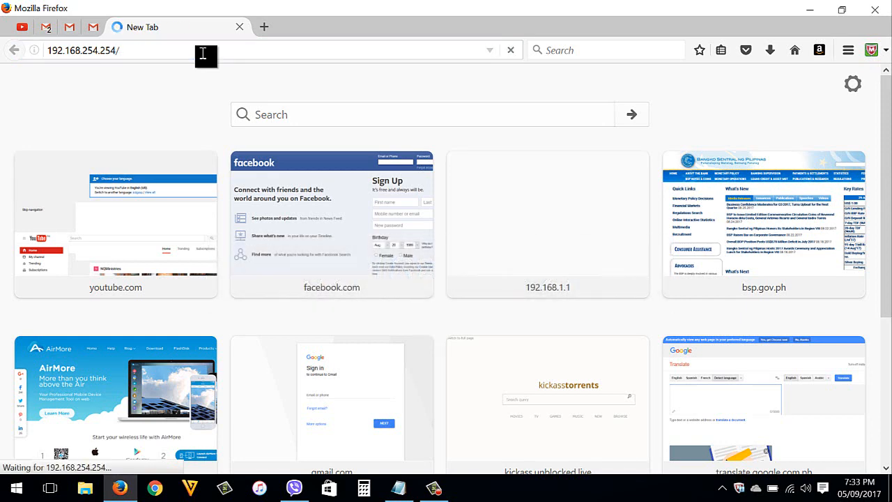
pyautogui.press('Return')
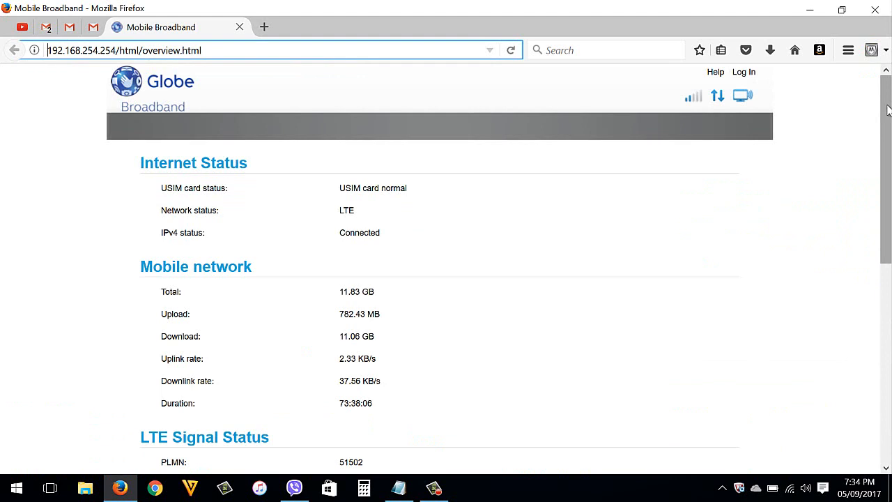
# Step: Log in with the user credentials to reach the router's home dashboard
pyautogui.click(745, 72)
pyautogui.write('user')
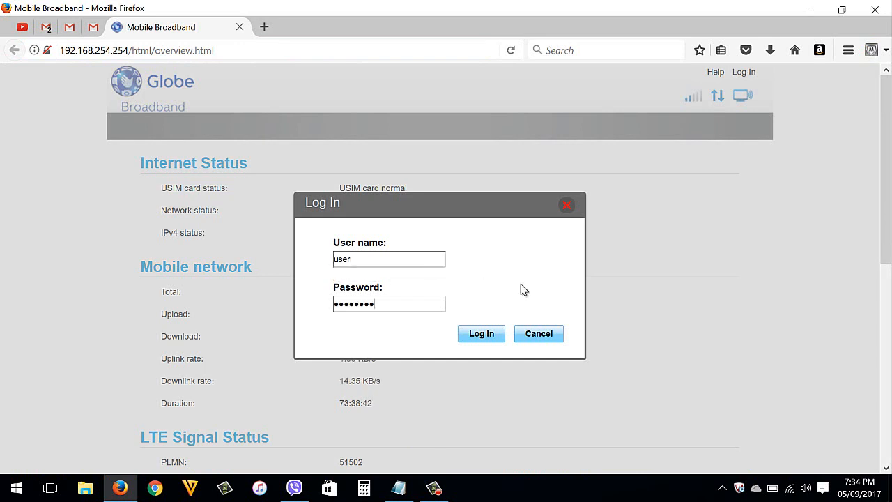
pyautogui.click(481, 333)
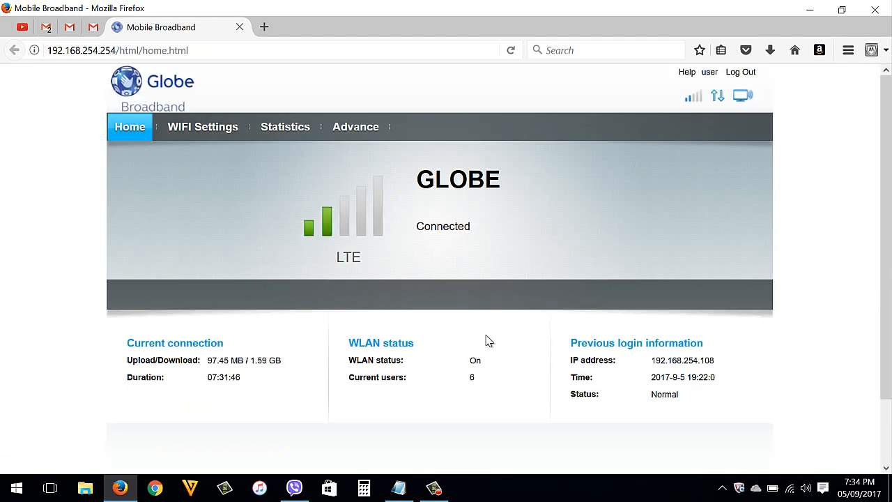
# Step: Go to Advance > Security > Device Management to list connected devices and the blacklist
pyautogui.click(355, 126)
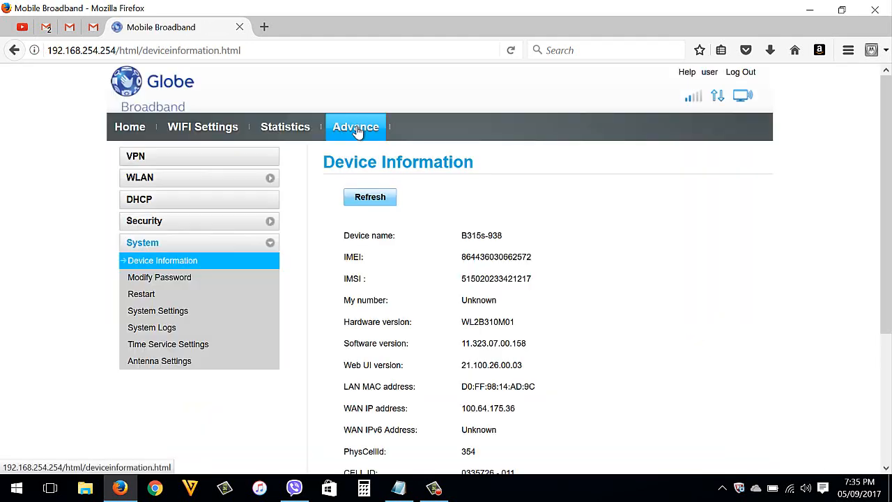
pyautogui.click(145, 220)
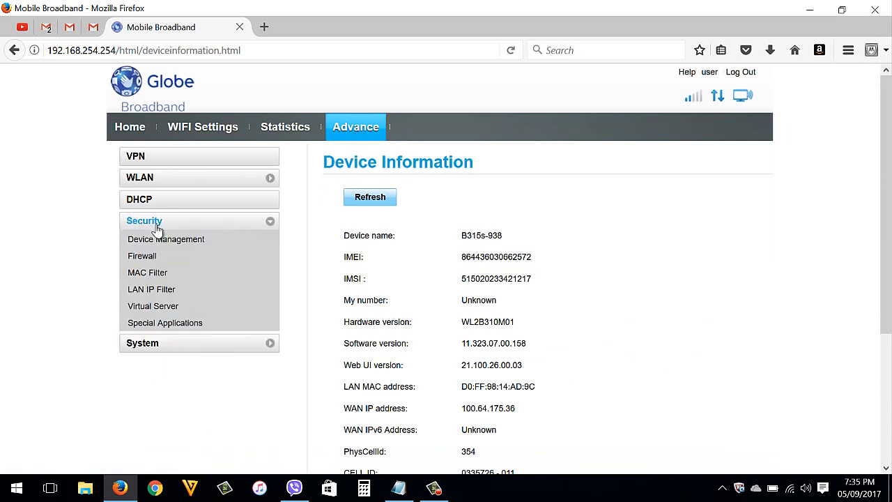
pyautogui.click(166, 240)
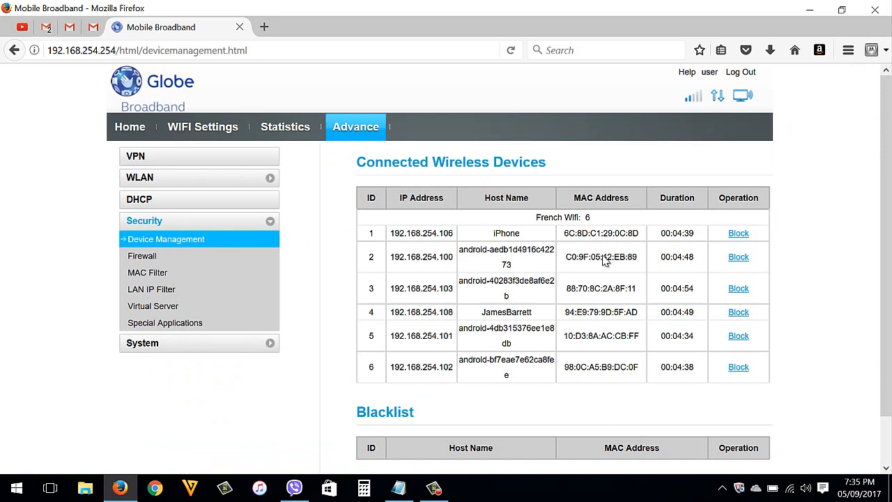
pyautogui.moveTo(886, 180)
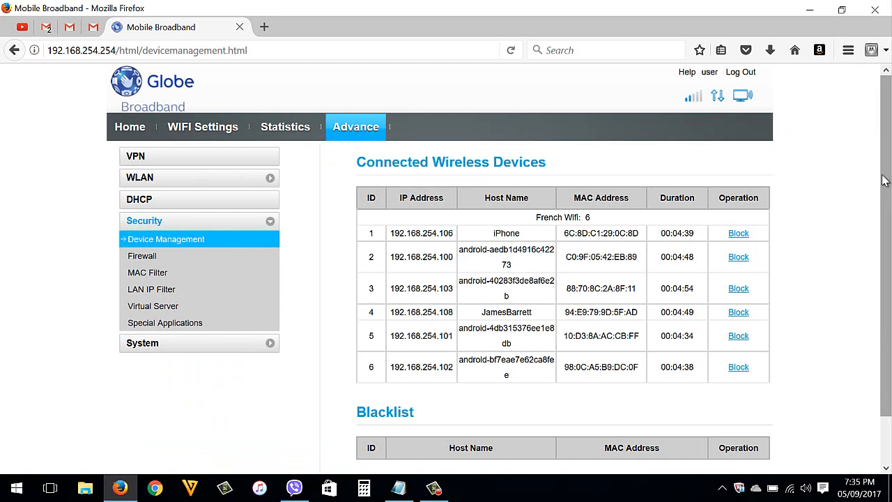
pyautogui.scroll(-3)
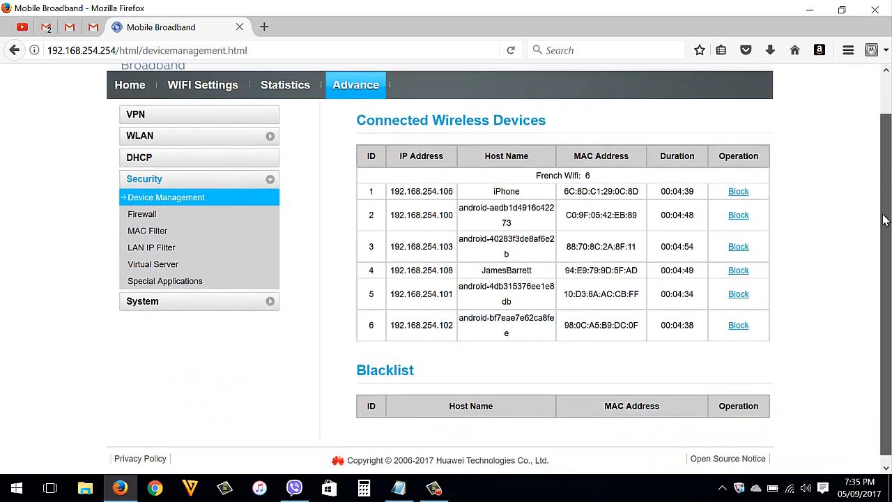
pyautogui.scroll(3)
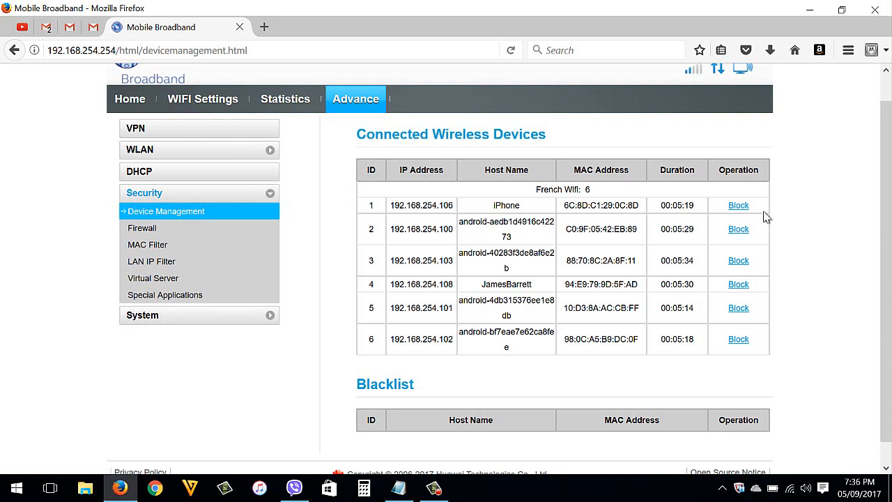
# Step: Block the iPhone, confirming it so it moves from connected devices to the blacklist
pyautogui.click(739, 205)
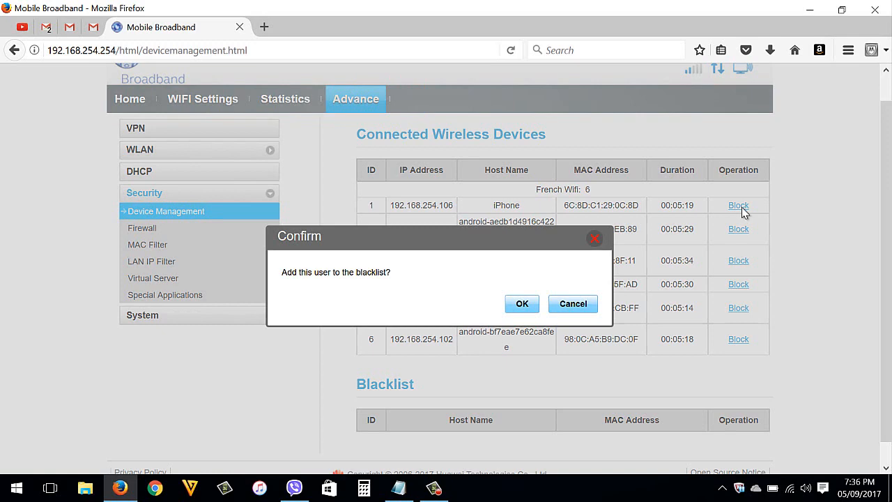
pyautogui.click(573, 304)
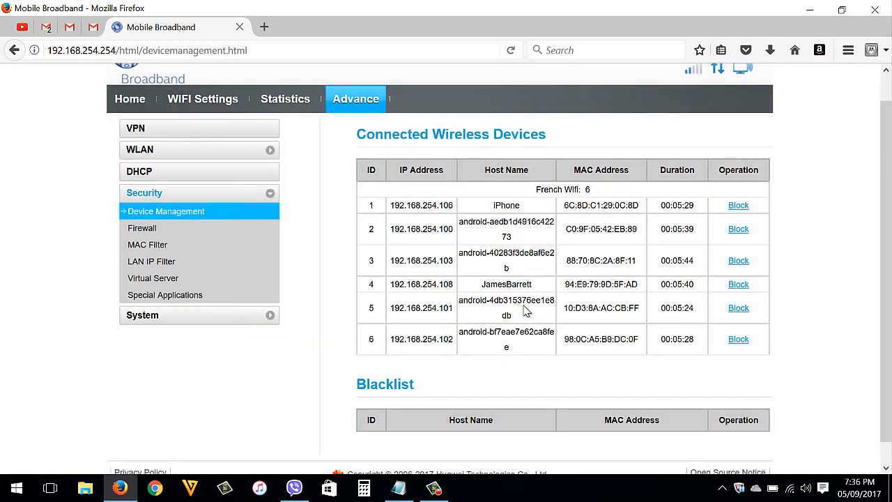
pyautogui.click(739, 308)
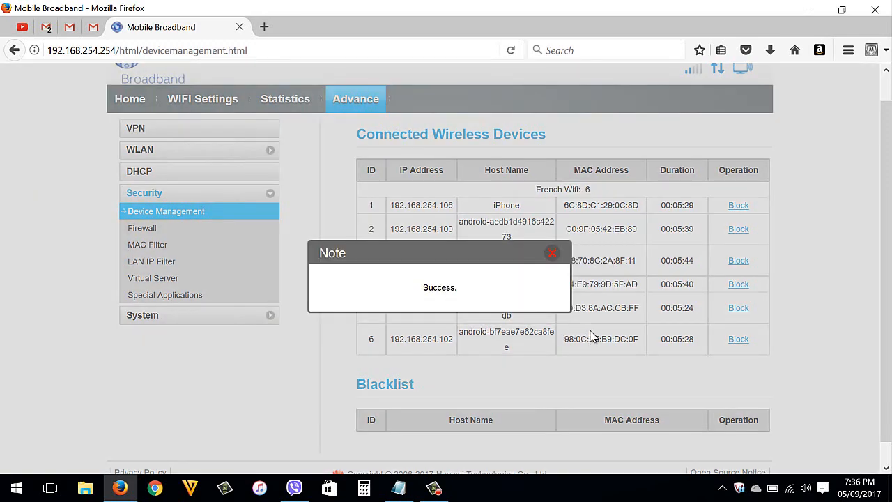
pyautogui.click(552, 252)
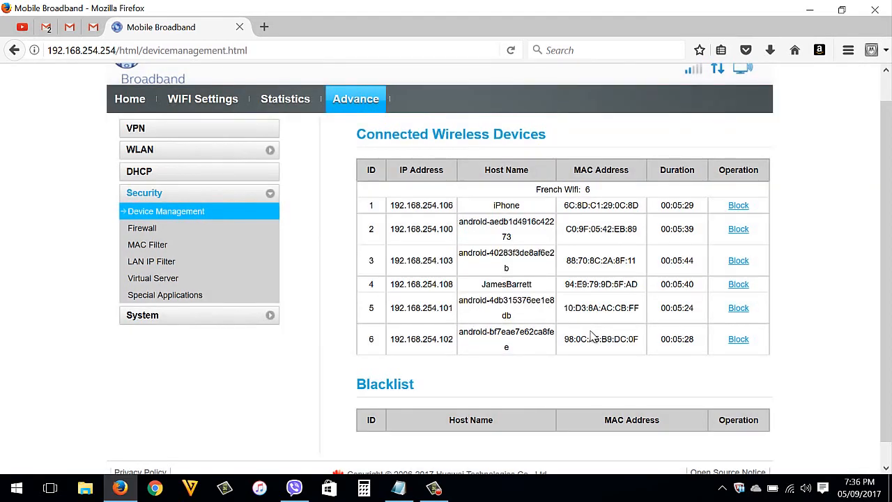
pyautogui.moveTo(887, 220)
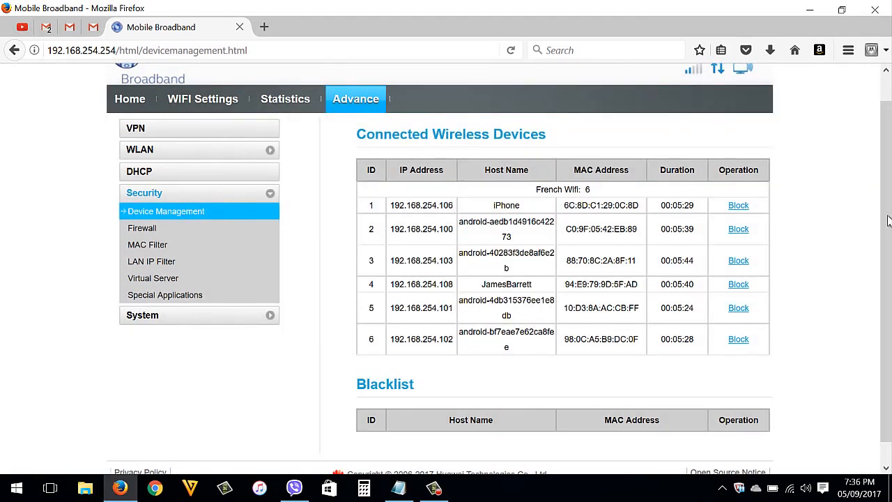
pyautogui.scroll(-3)
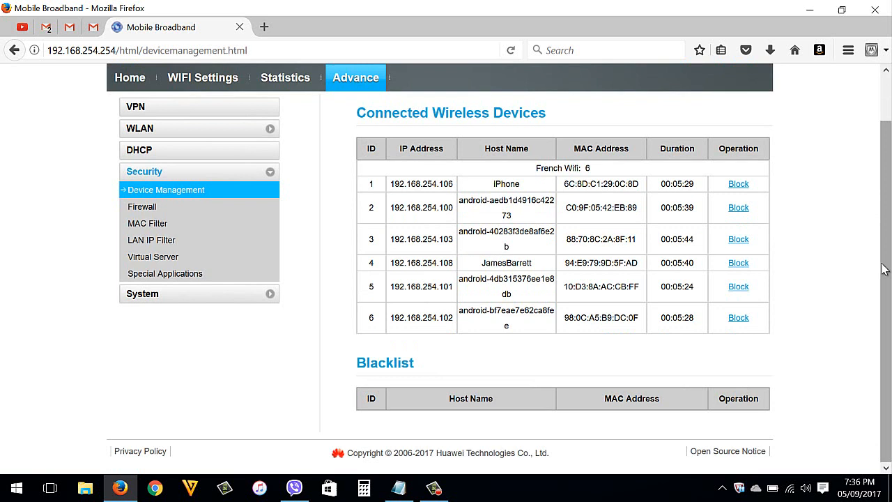
pyautogui.click(739, 184)
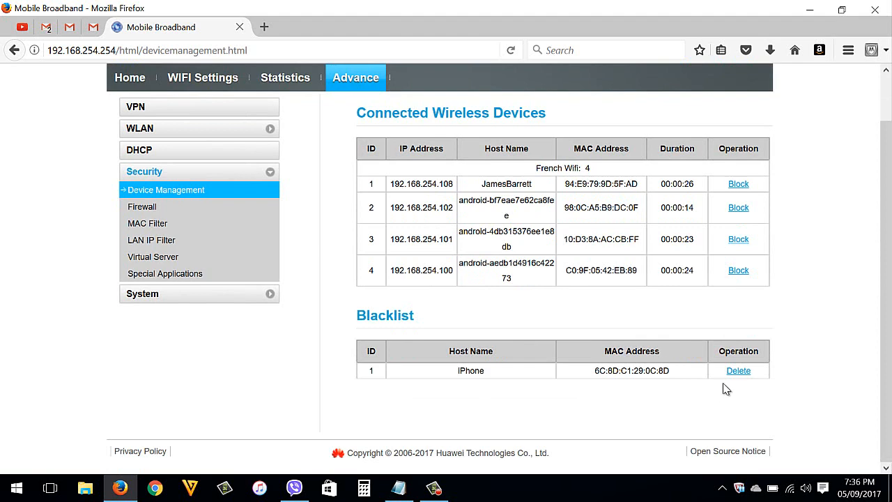
# Step: Delete the iPhone from the blacklist and confirm, leaving the blacklist empty
pyautogui.click(739, 371)
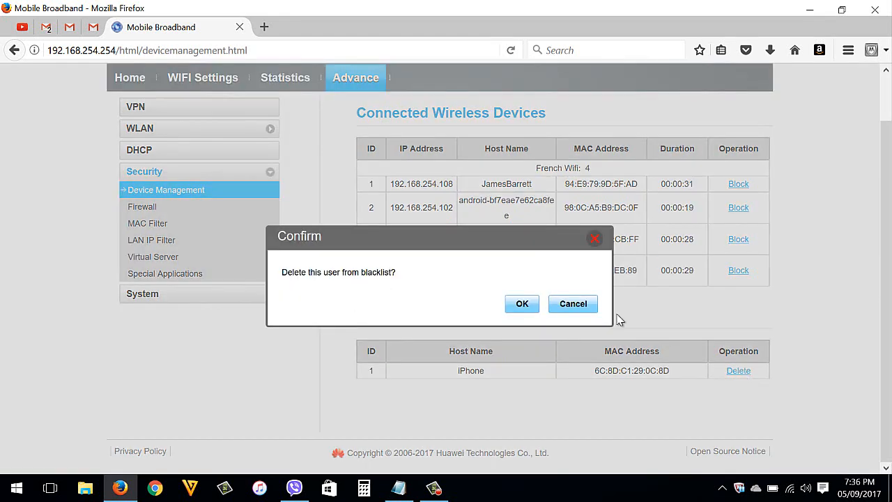
pyautogui.click(522, 304)
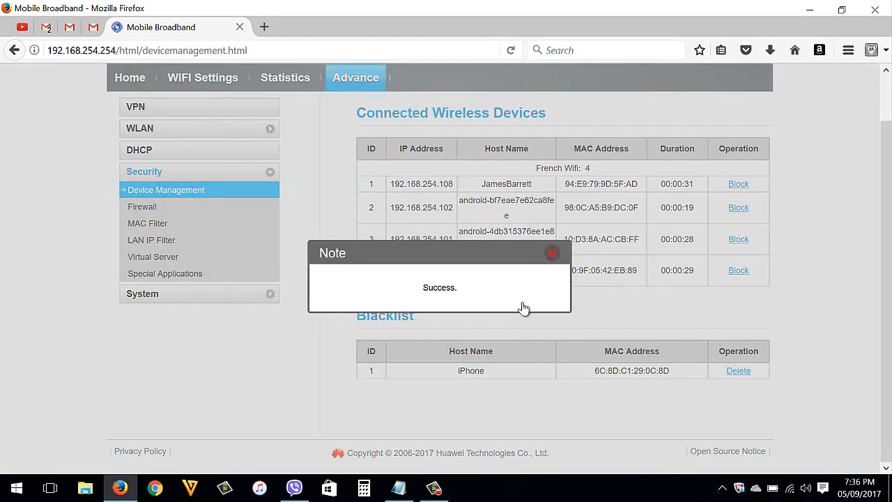
pyautogui.click(552, 252)
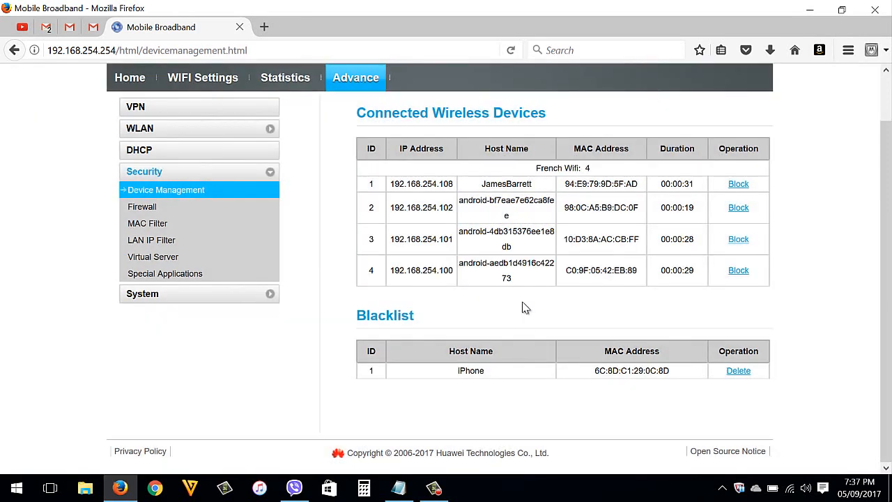
pyautogui.click(739, 370)
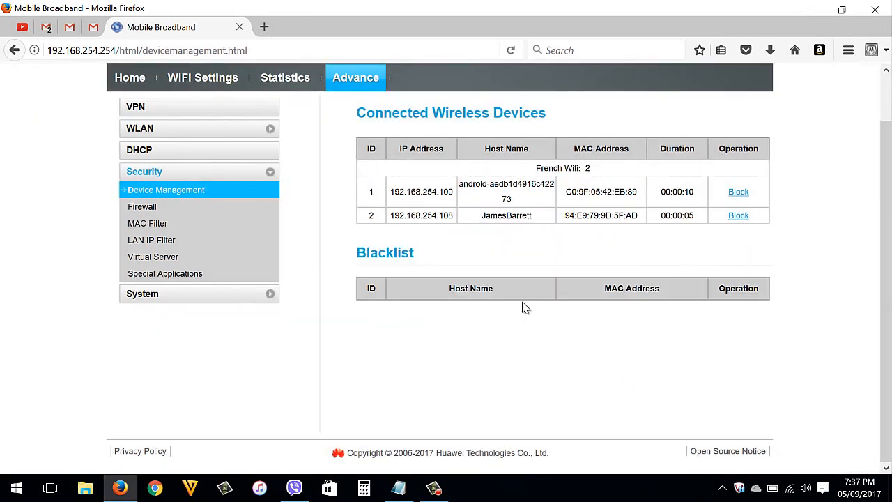